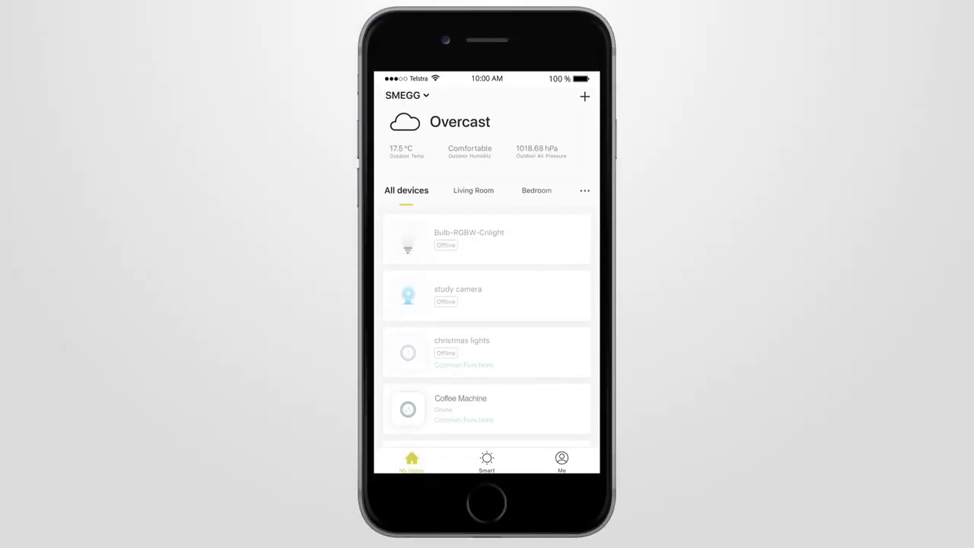
Go to the lounge light socket's schedule list, currently empty
click(472, 420)
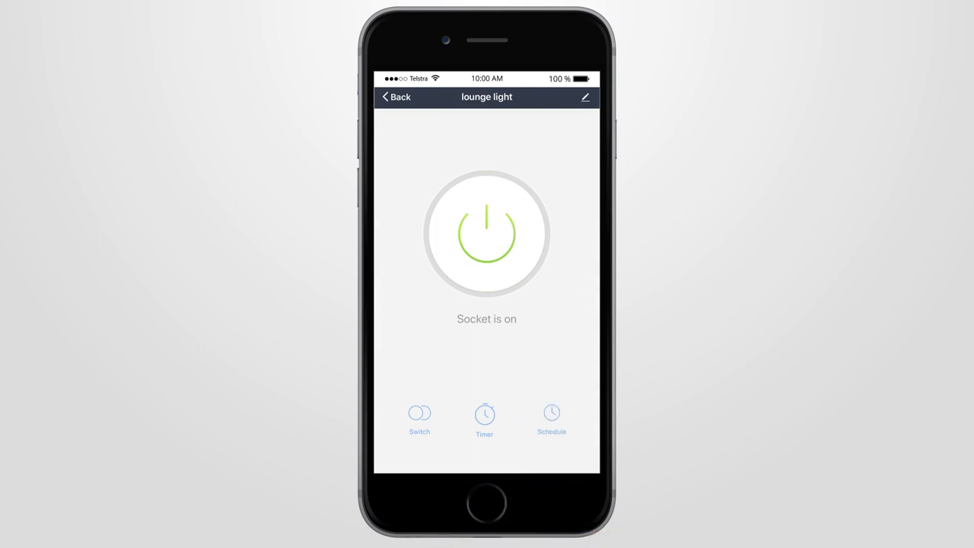
click(551, 413)
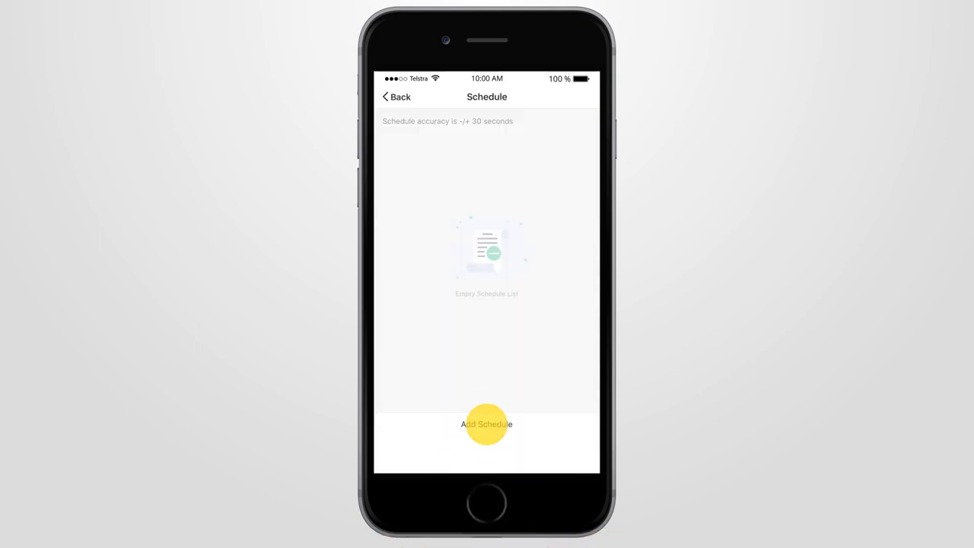
Start a new schedule and set its time to 7:05 pm
click(487, 423)
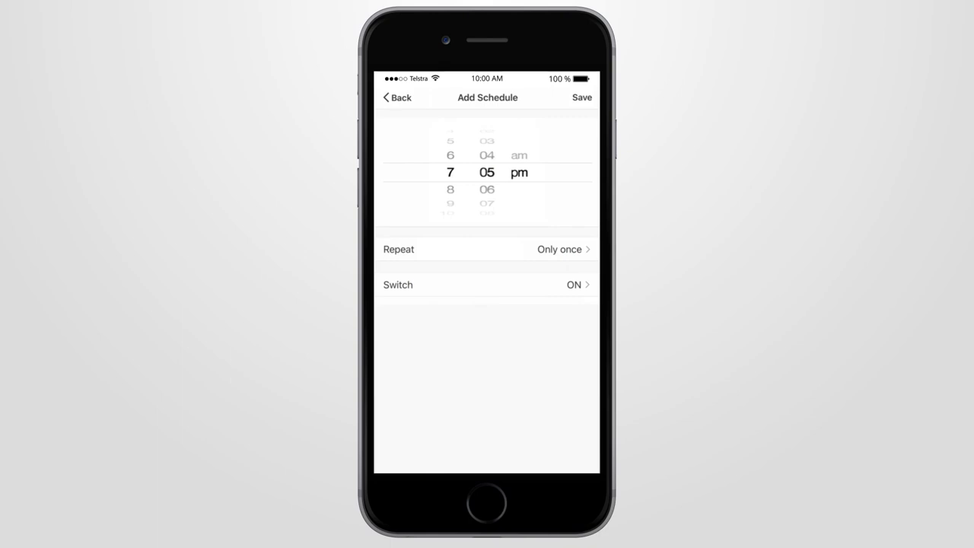
click(569, 249)
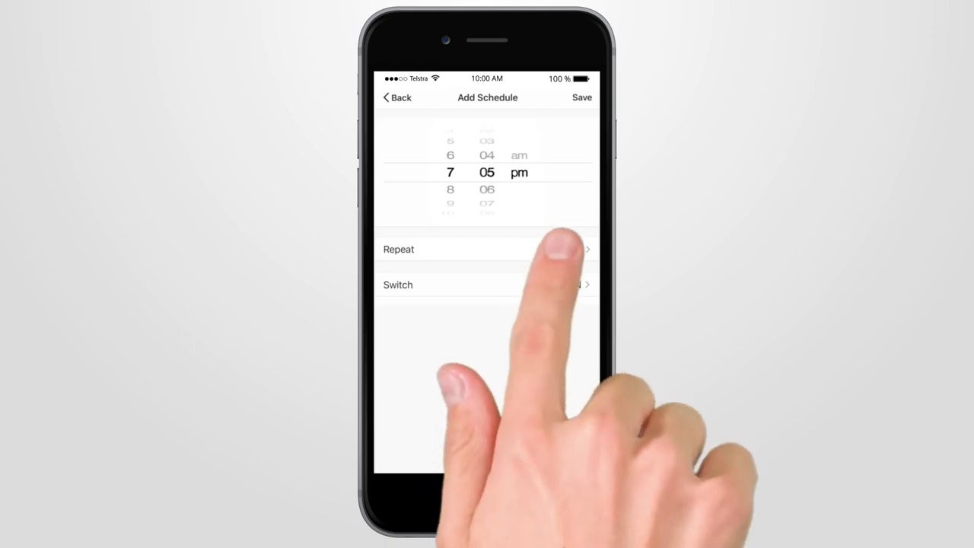
Add Tuesday so the schedule repeats Sunday through Thursday, then return to details
click(487, 250)
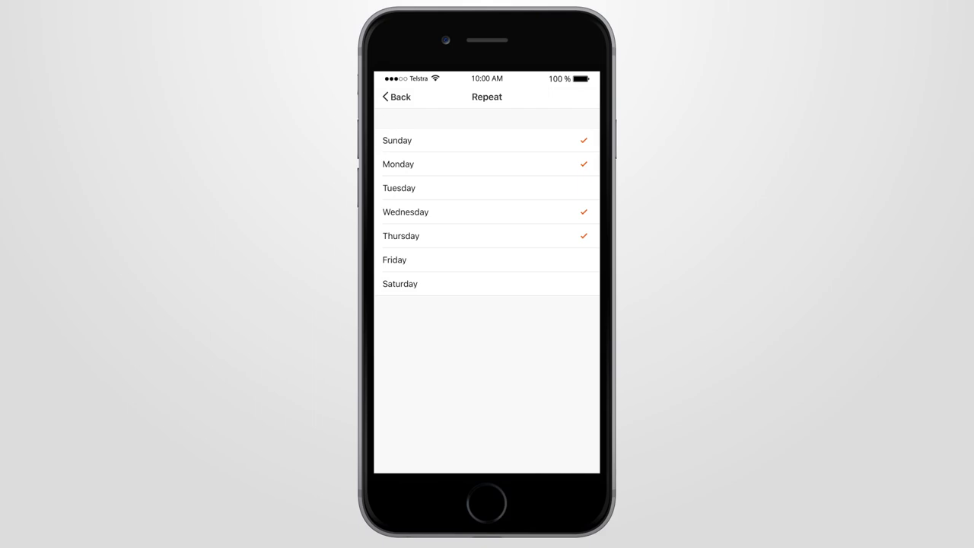
click(581, 189)
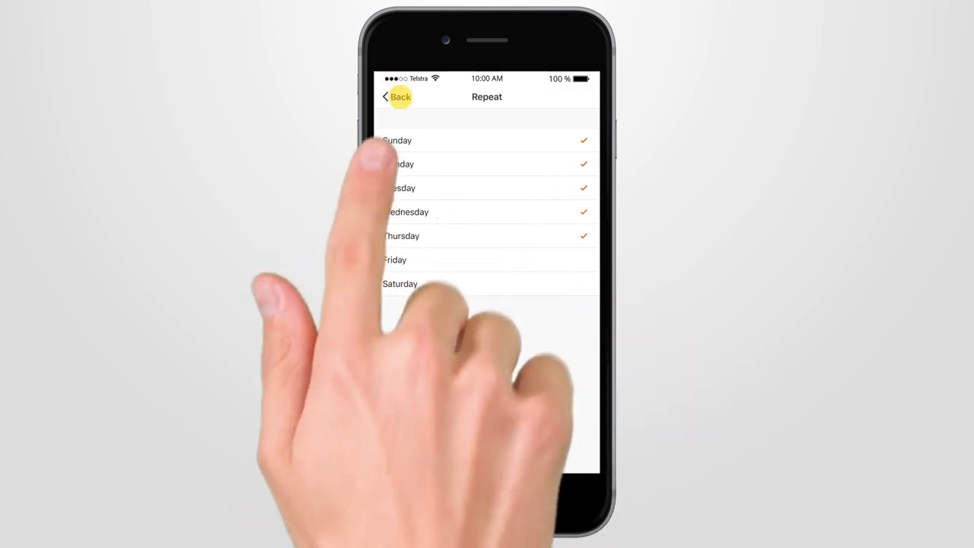
click(398, 98)
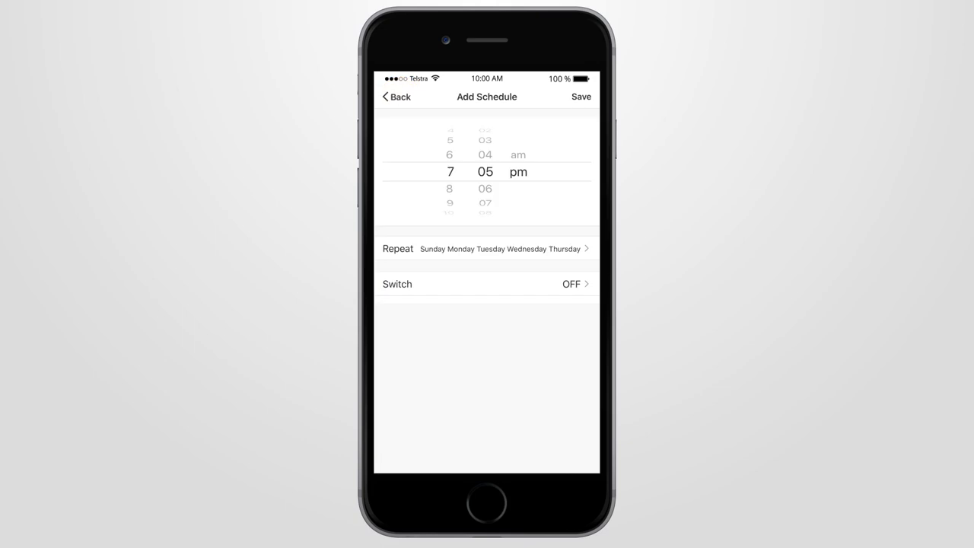
Set the 7:05 pm schedule to switch the socket ON and save it
click(575, 285)
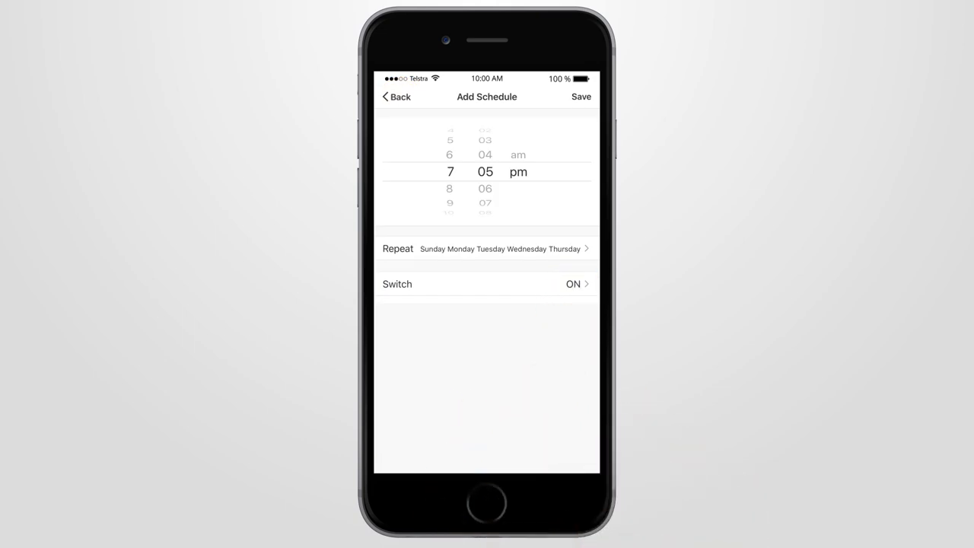
click(581, 97)
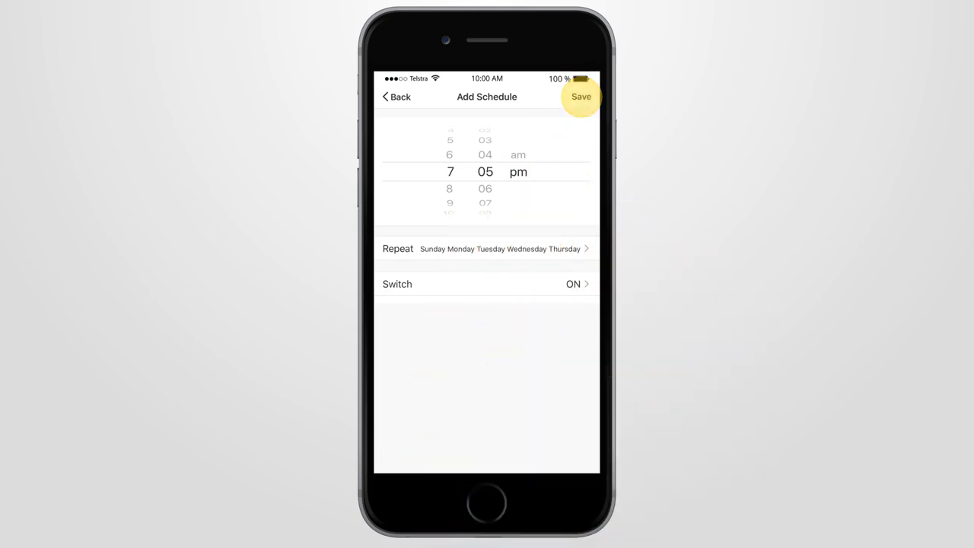
click(581, 97)
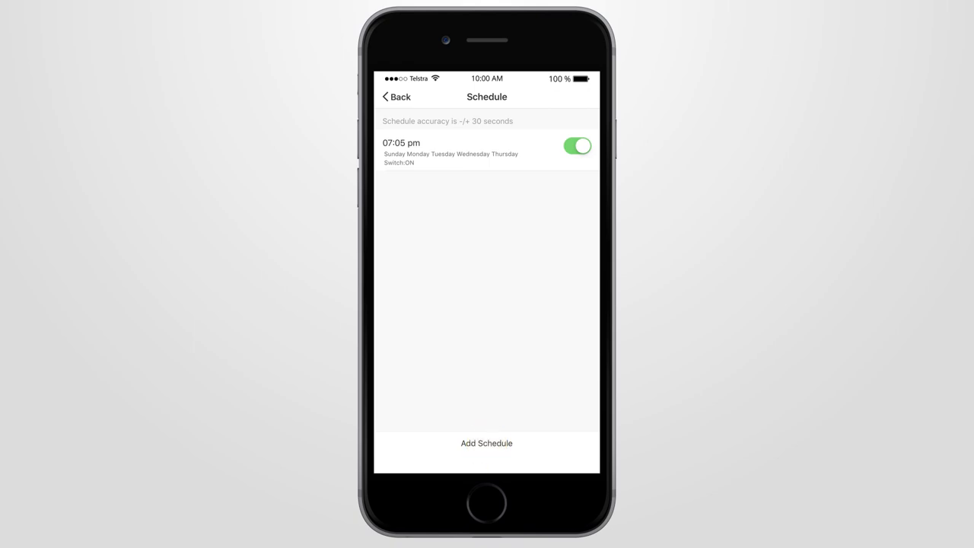
Add the 10:40 pm and 8:20 am switch-off schedules
click(484, 444)
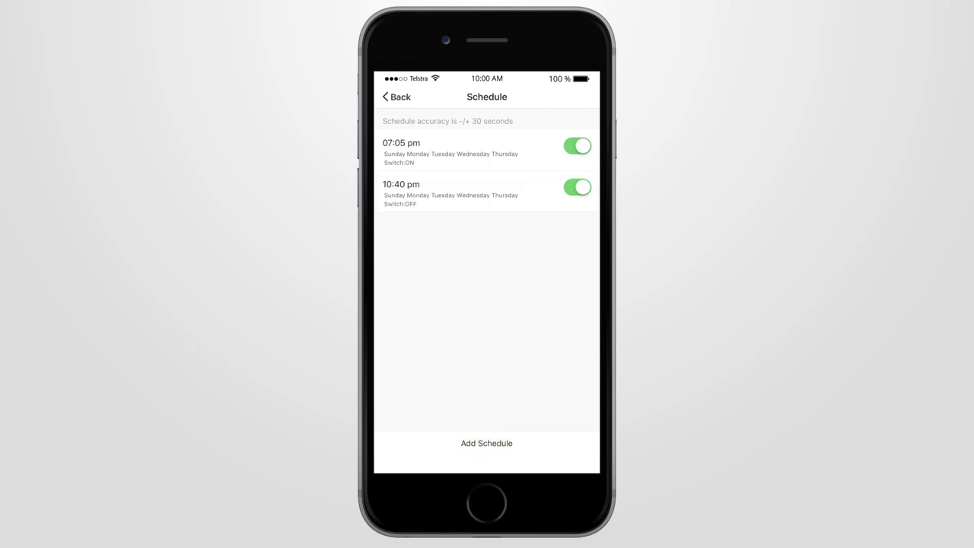
click(485, 443)
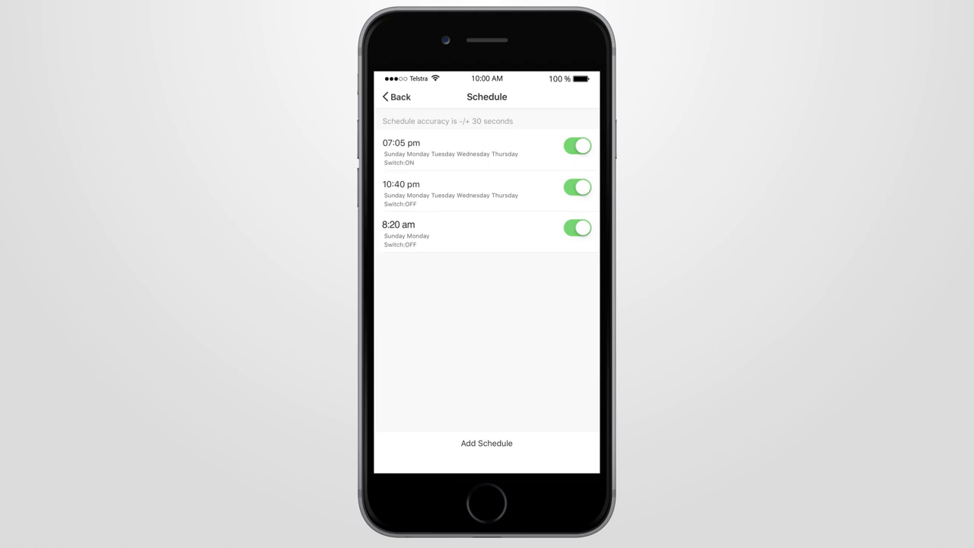